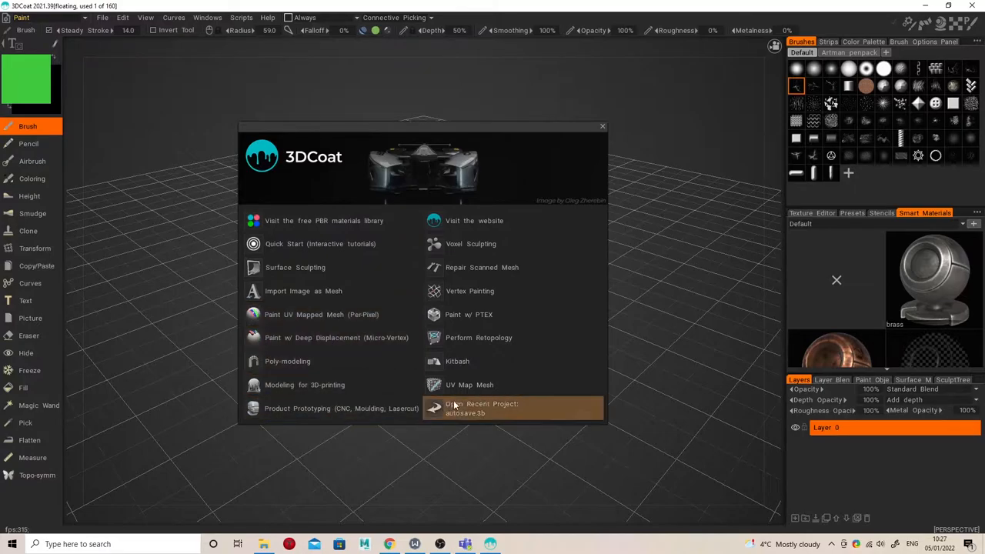
pyautogui.moveTo(512, 244)
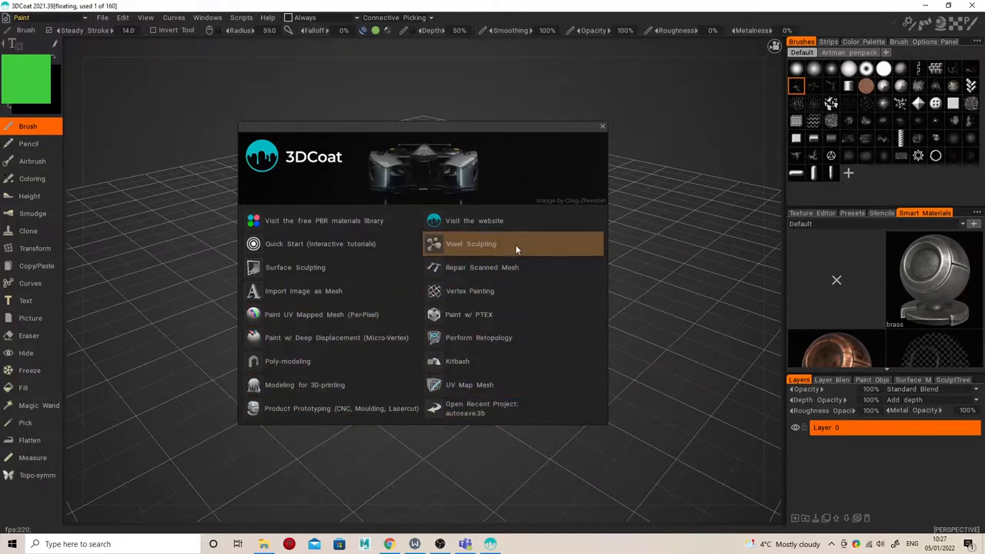
pyautogui.moveTo(492, 244)
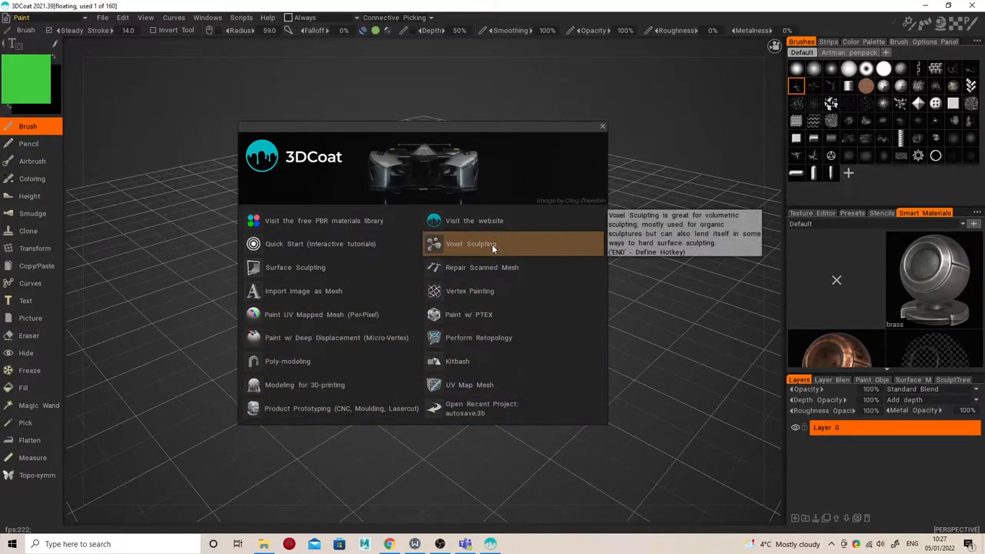
# Start a Voxel Sculpting project using the cube starter preset.
pyautogui.click(472, 243)
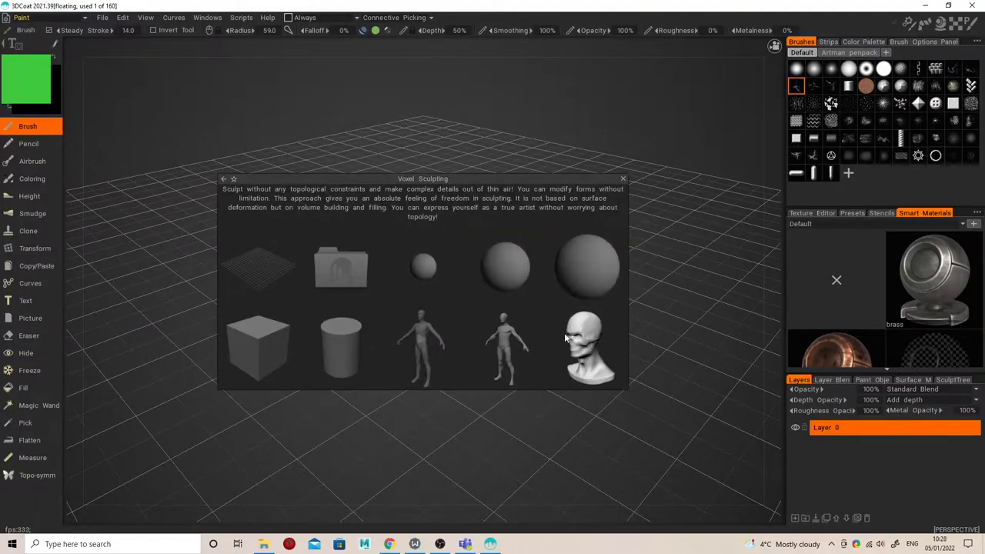
pyautogui.moveTo(259, 348)
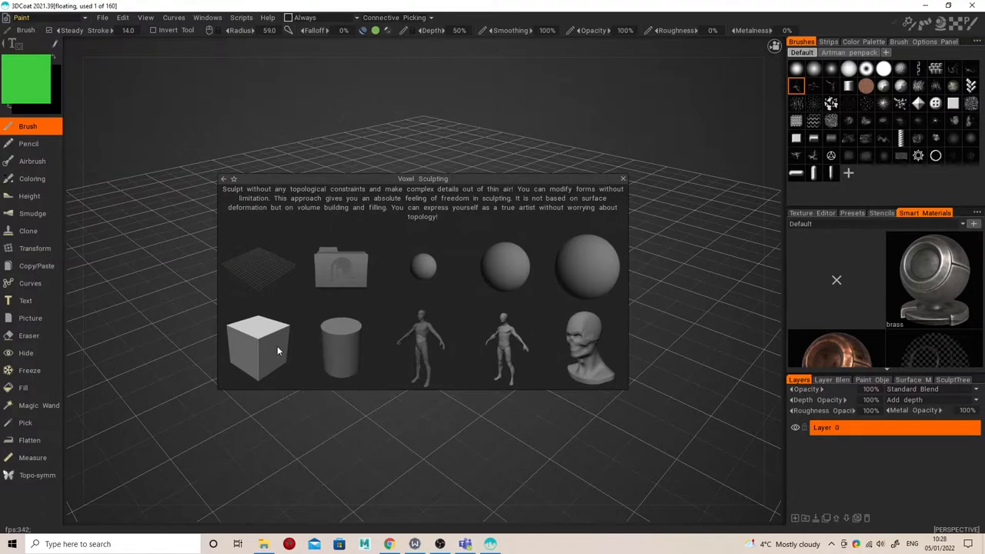
pyautogui.click(258, 347)
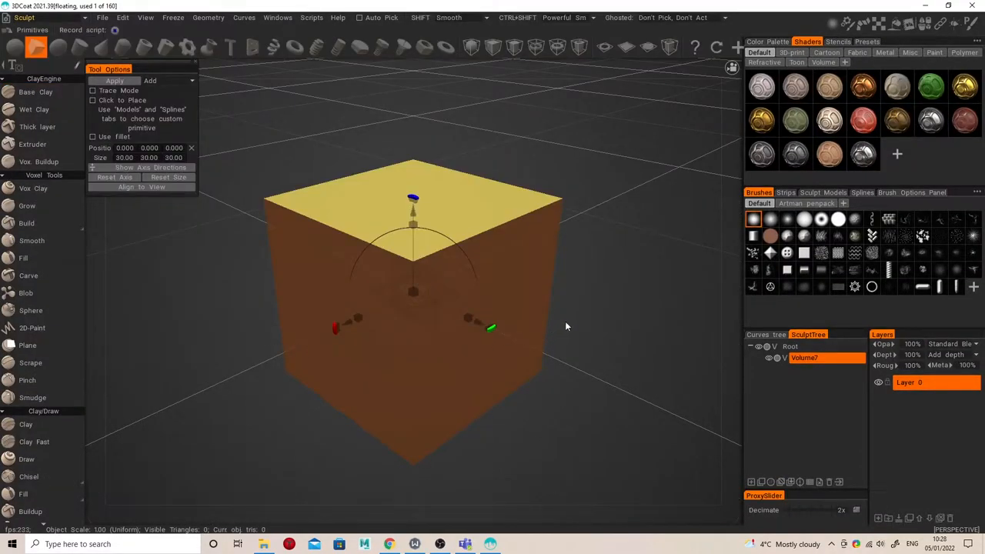
# Scale the cube primitive up to a size of 293.3 on every axis.
pyautogui.moveTo(565, 327); pyautogui.dragTo(560, 373)
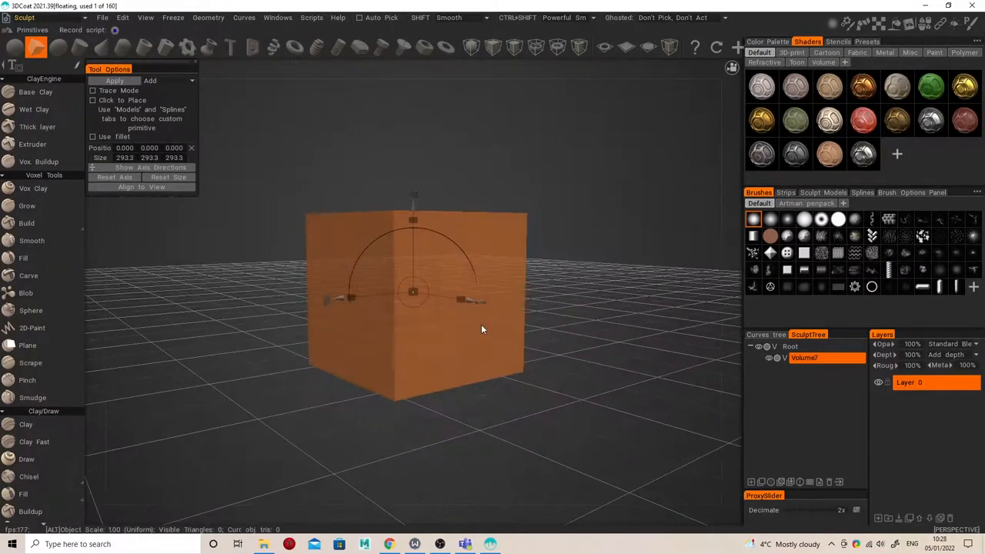
pyautogui.click(114, 81)
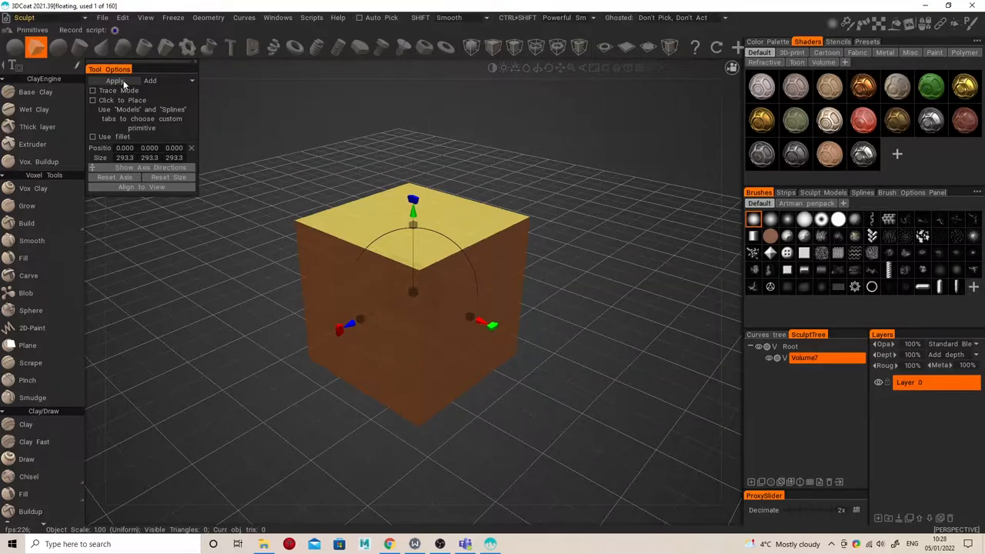
# Apply the enlarged cube to the voxel volume and switch to the Cut Off tool.
pyautogui.click(114, 81)
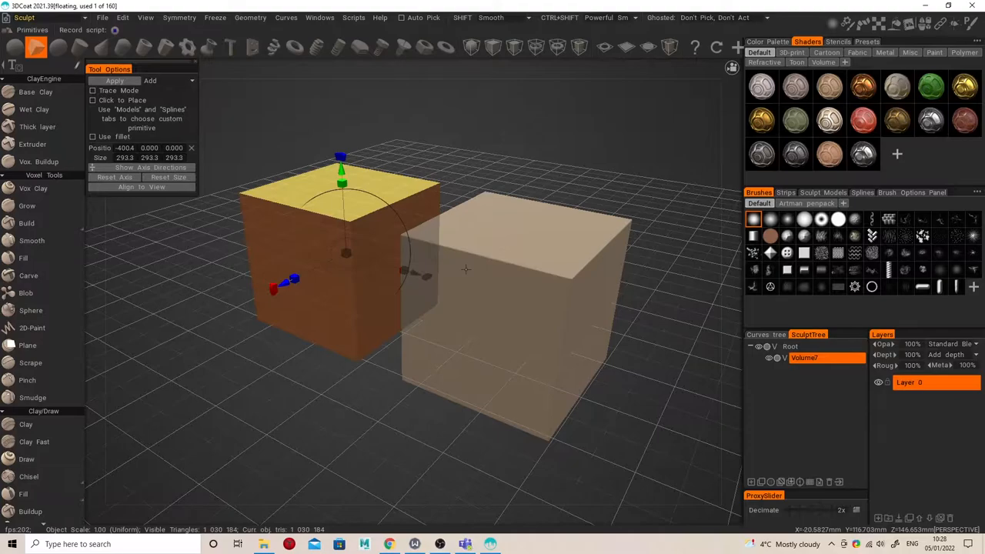
pyautogui.press('space')
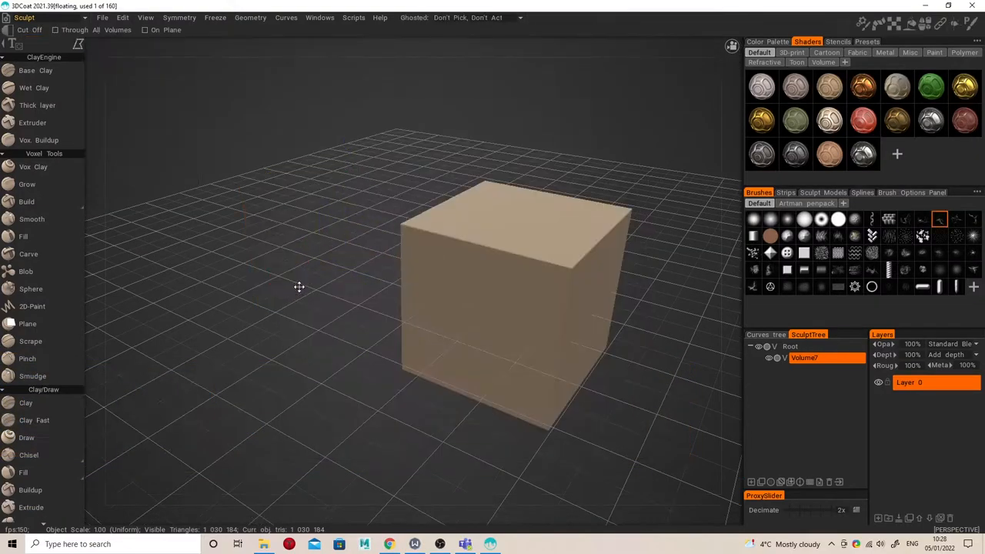
pyautogui.moveTo(515, 284); pyautogui.dragTo(427, 268)
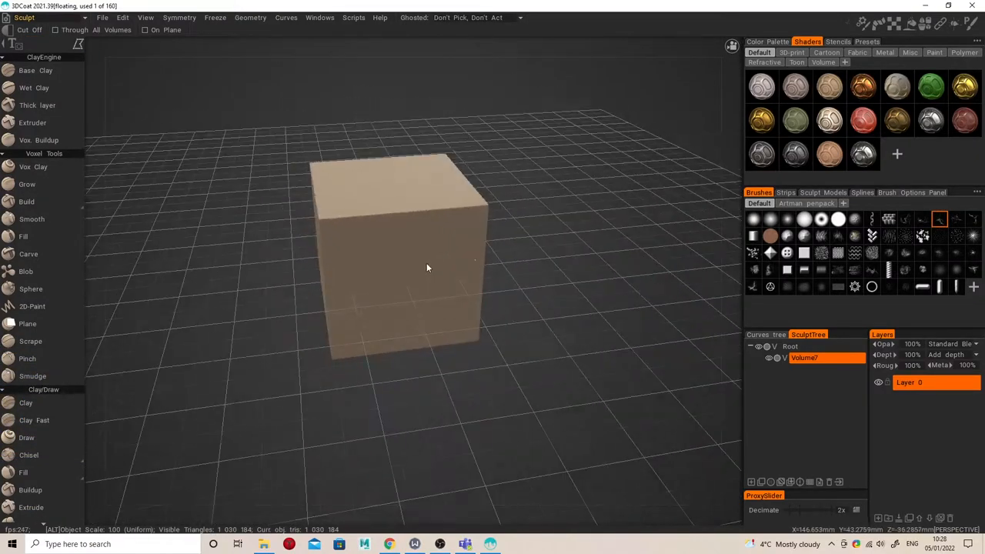
pyautogui.moveTo(427, 267); pyautogui.dragTo(427, 252)
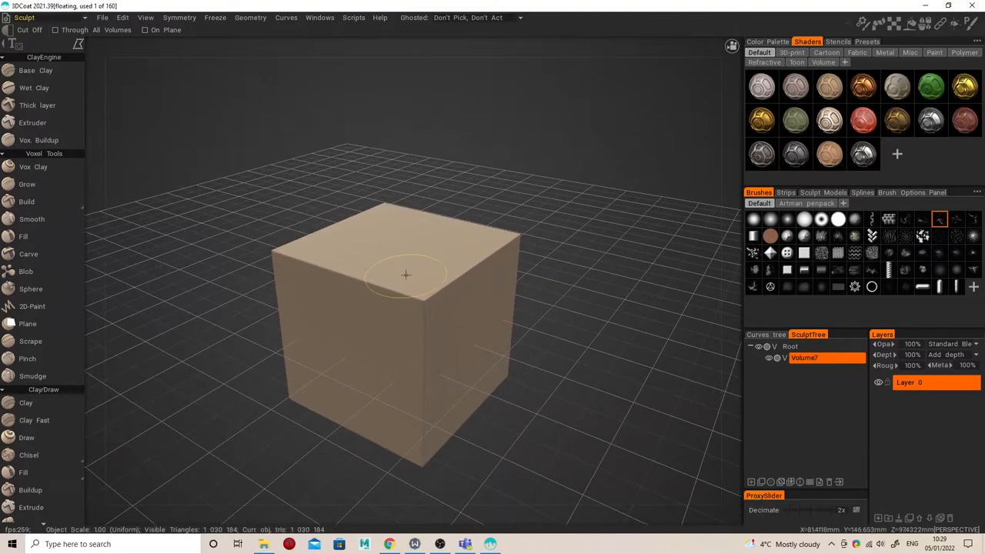
# Slice two top corners off the cube with rectangle Cut Off, orbiting to inspect.
pyautogui.press('e')
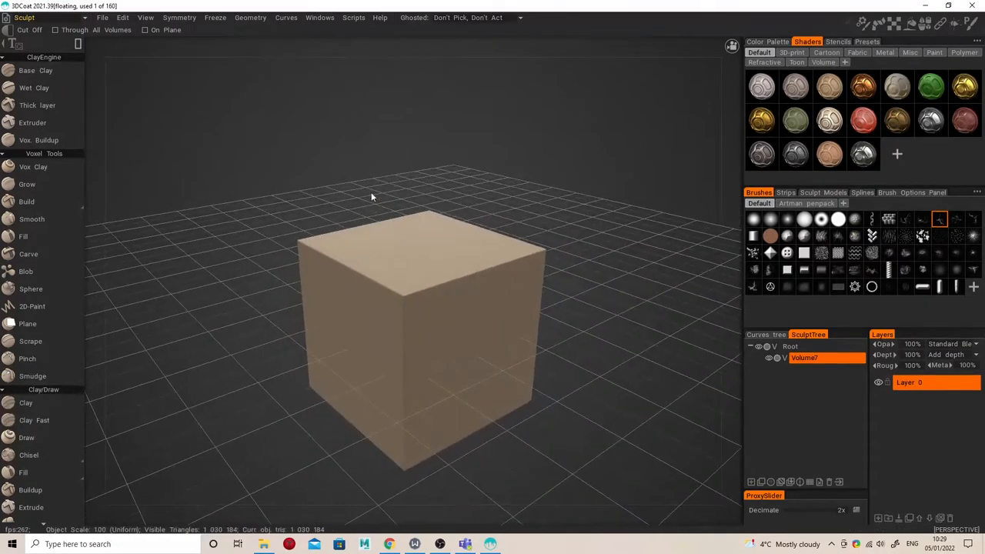
pyautogui.moveTo(371, 196); pyautogui.dragTo(504, 242)
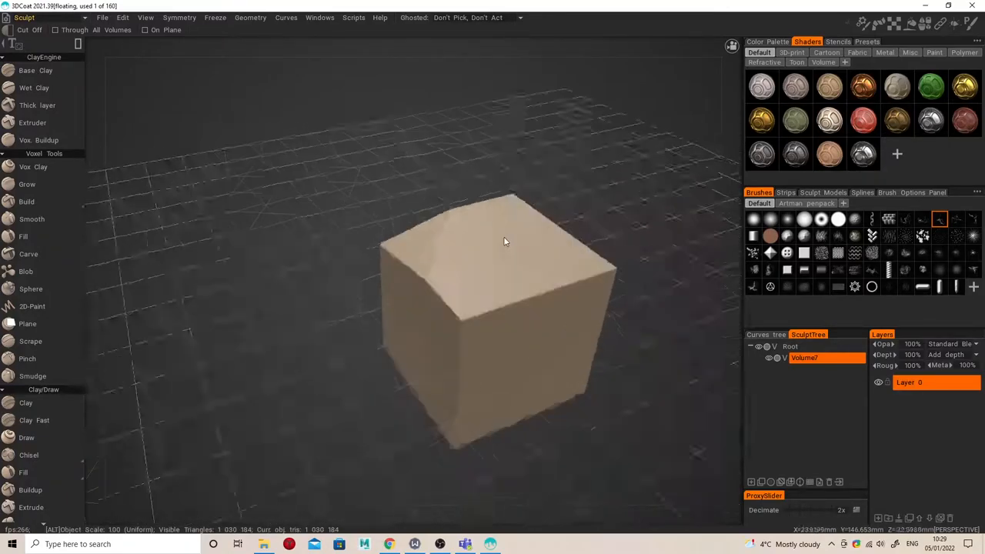
pyautogui.moveTo(504, 242); pyautogui.dragTo(357, 216)
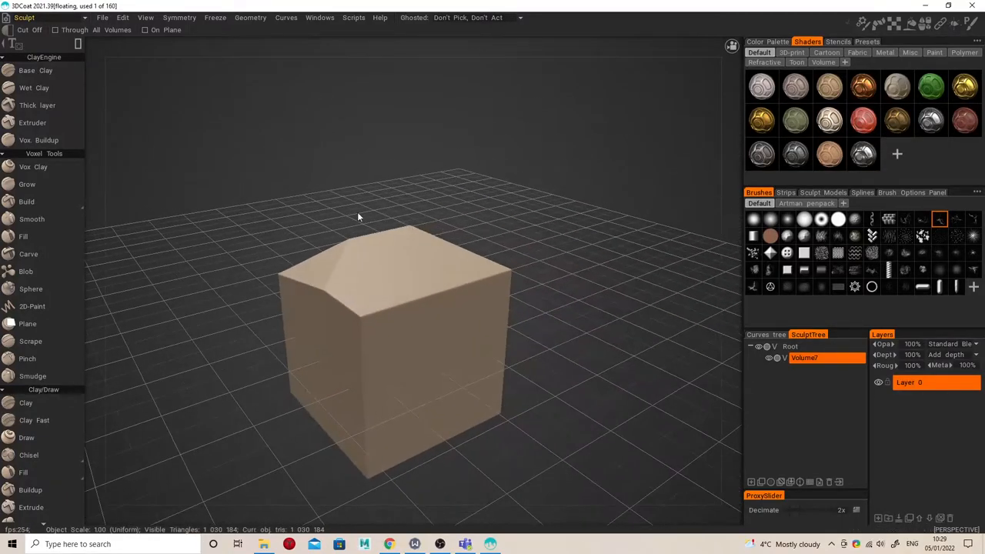
pyautogui.moveTo(358, 217); pyautogui.dragTo(444, 271)
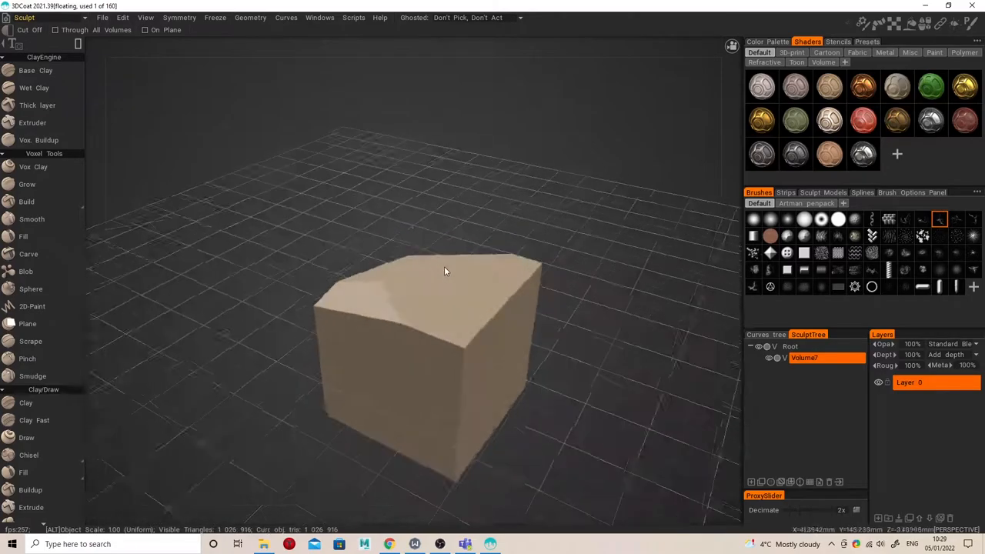
pyautogui.moveTo(444, 270); pyautogui.dragTo(416, 271)
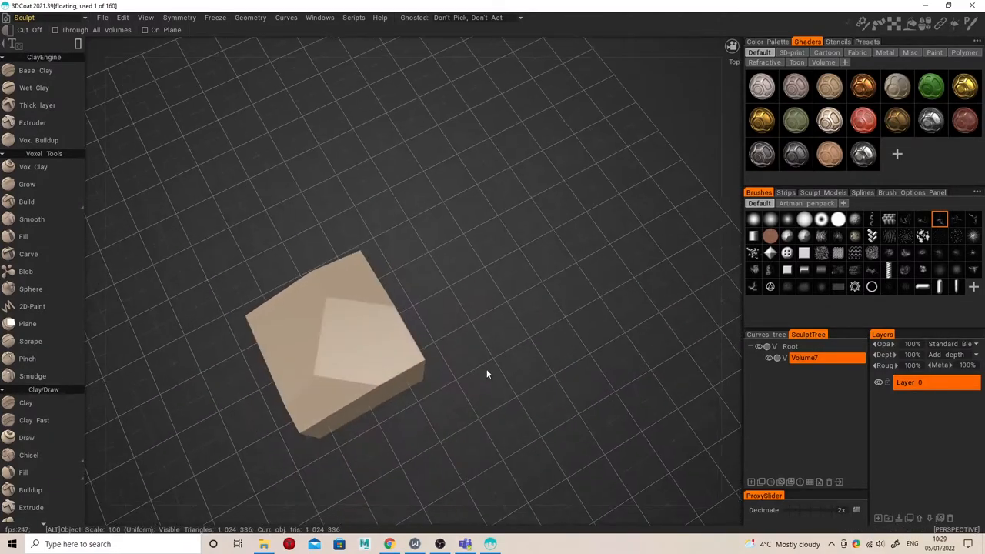
pyautogui.moveTo(486, 374); pyautogui.dragTo(398, 284)
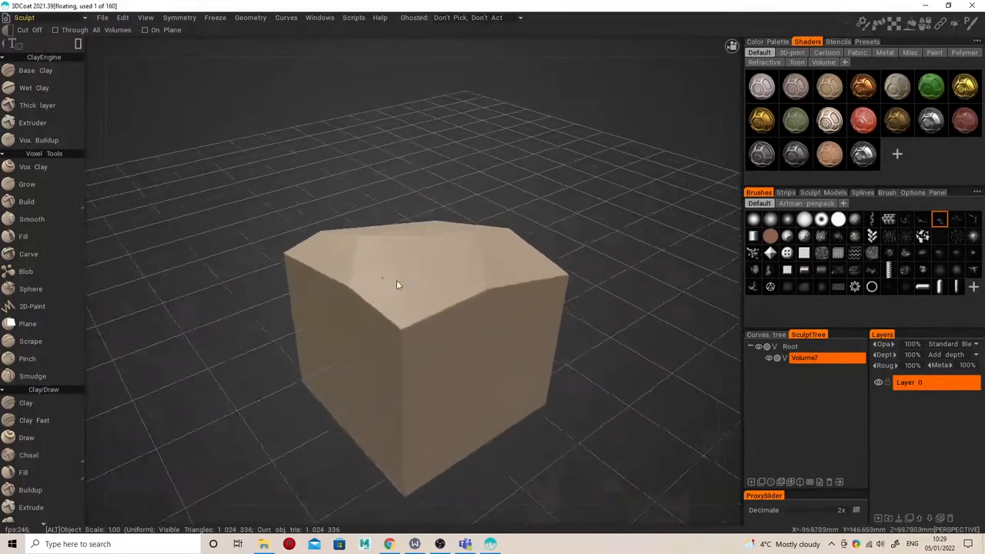
pyautogui.moveTo(398, 285); pyautogui.dragTo(248, 265)
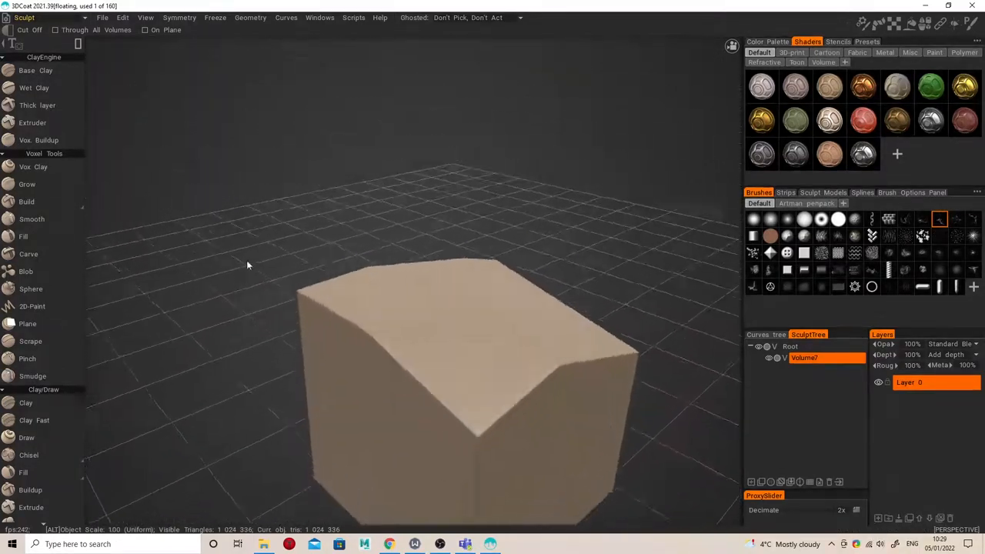